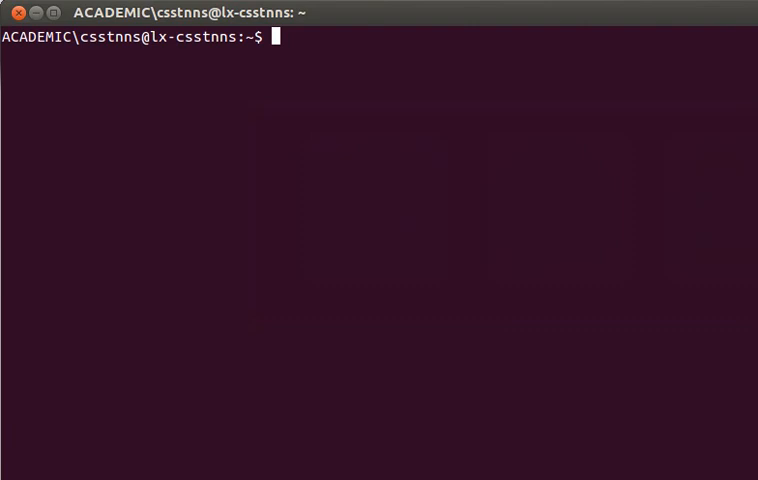
- Launch ocaml and evaluate fun x y -> if x > y then x else y, typed 'a -> 'a -> 'a
text(ocaml)
text(f)
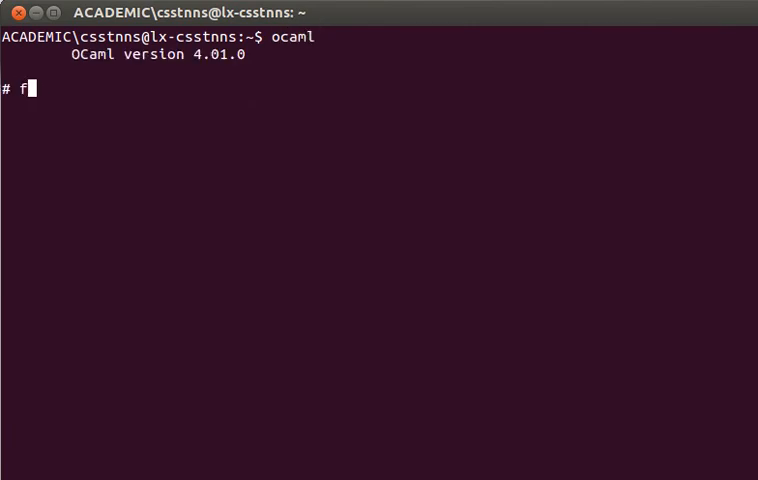
text(un)
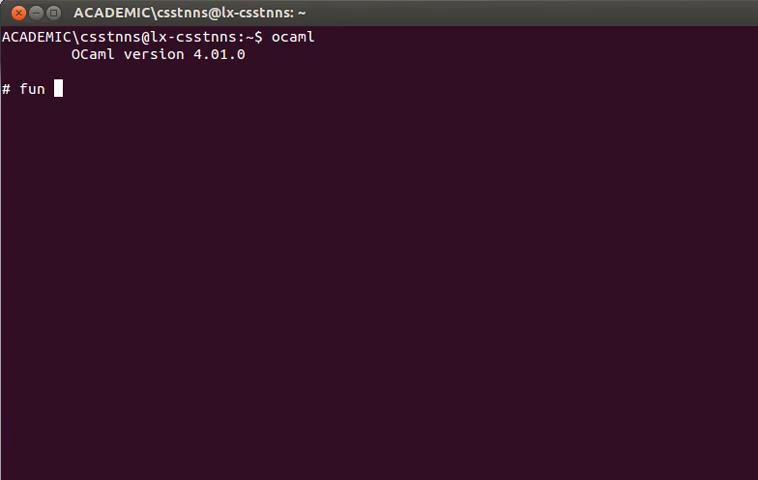
text(x)
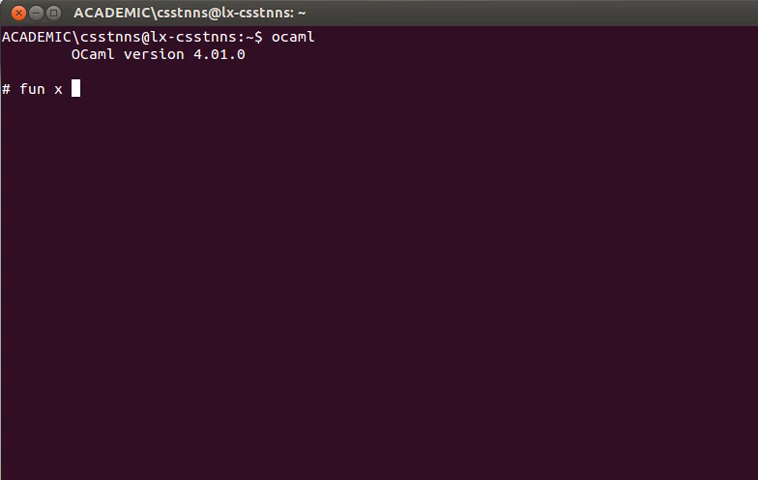
text(y)
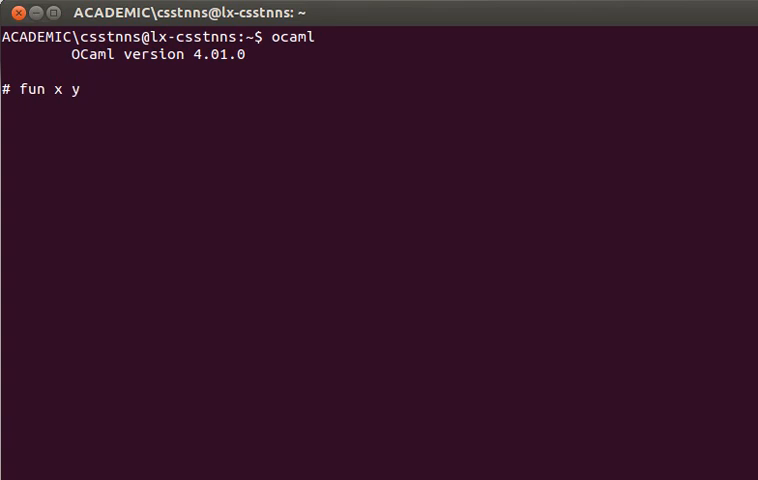
text(->)
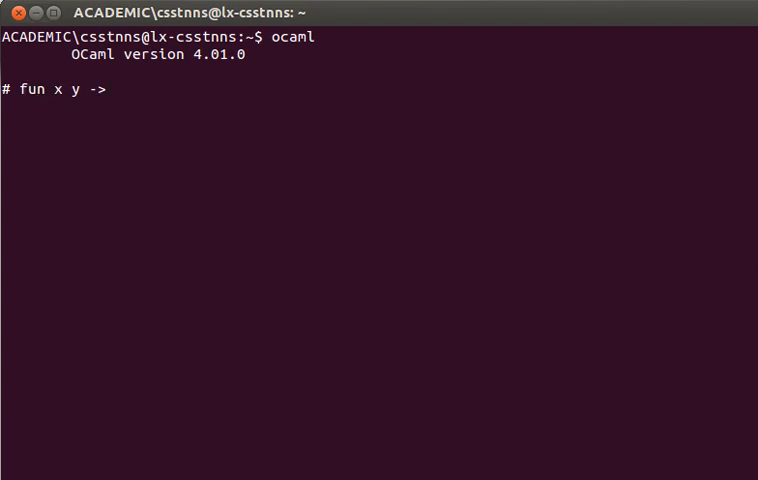
text(if x)
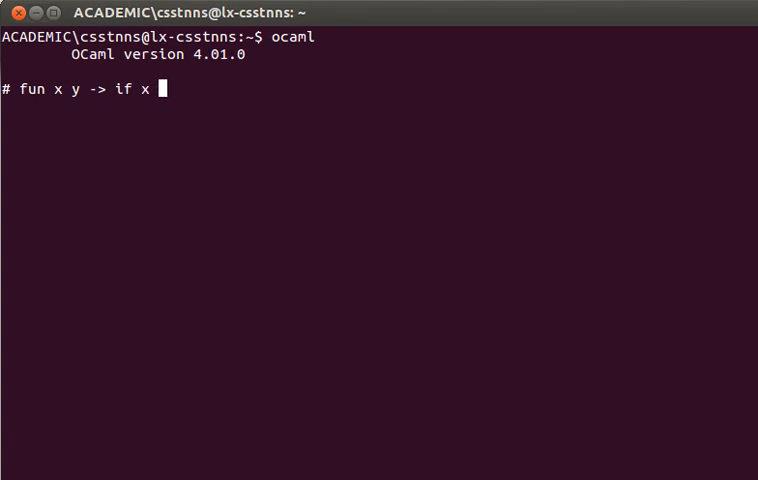
text(> y the)
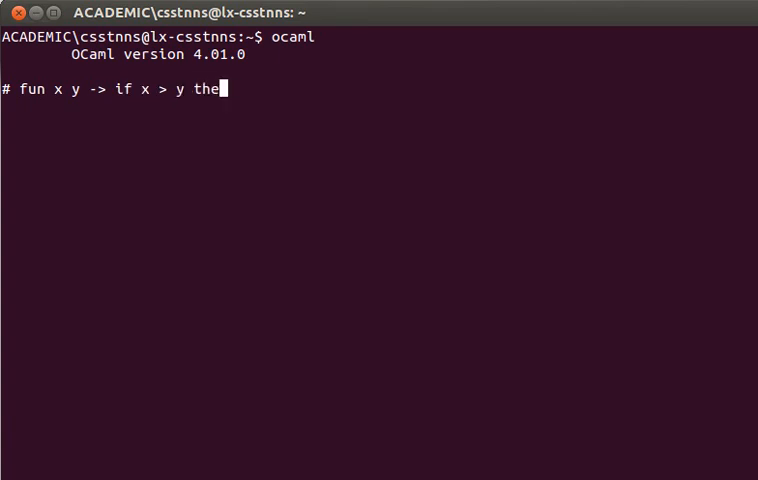
text(n x)
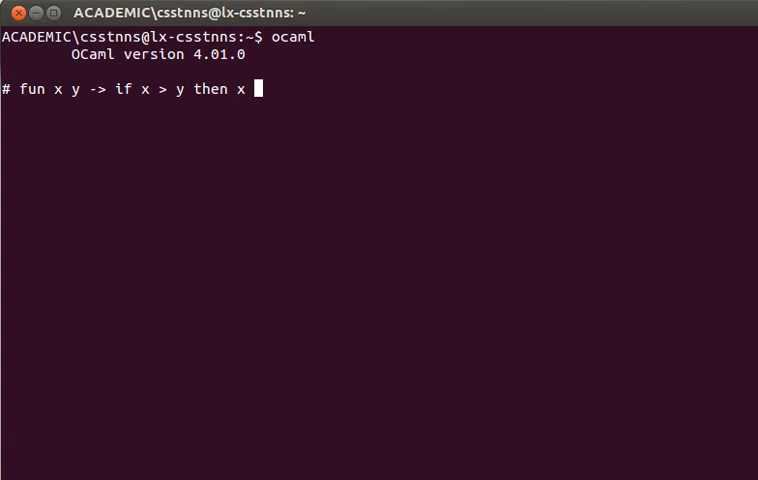
text(else y;;)
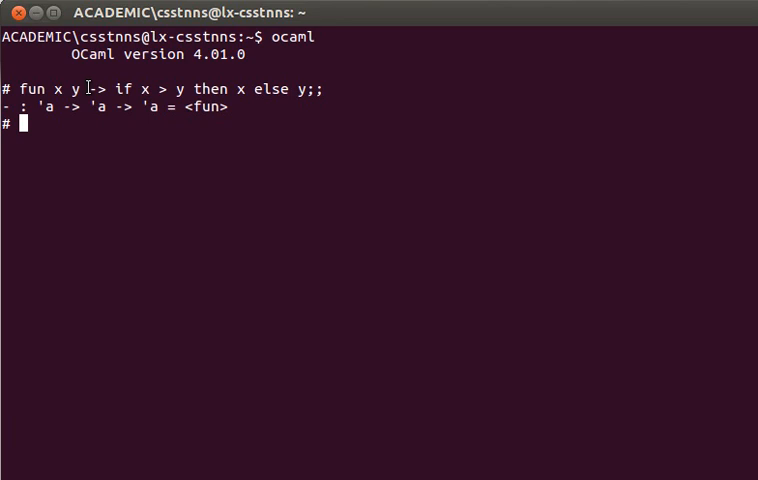
- Evaluate (fun x y -> if x > y then x else y) 4 5, returning int 5
text(()
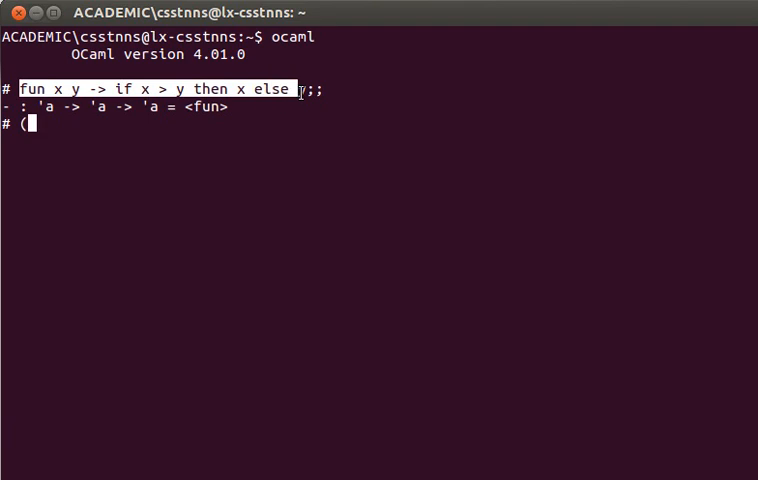
text((fun x y -> if x > y then x else y))
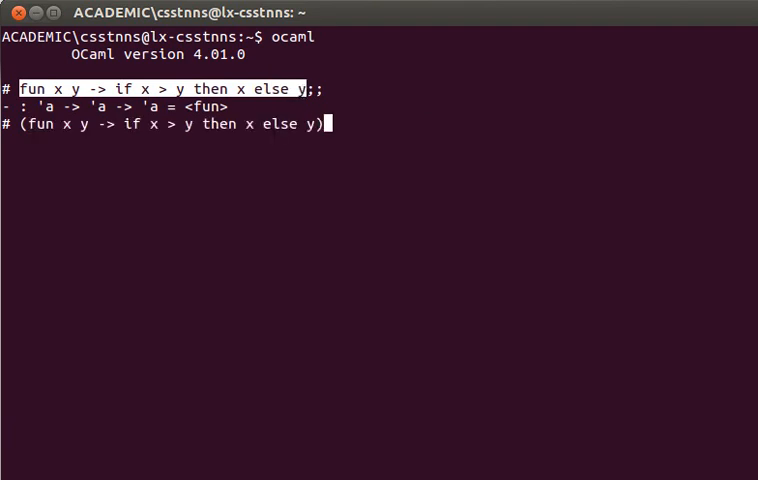
text(4)
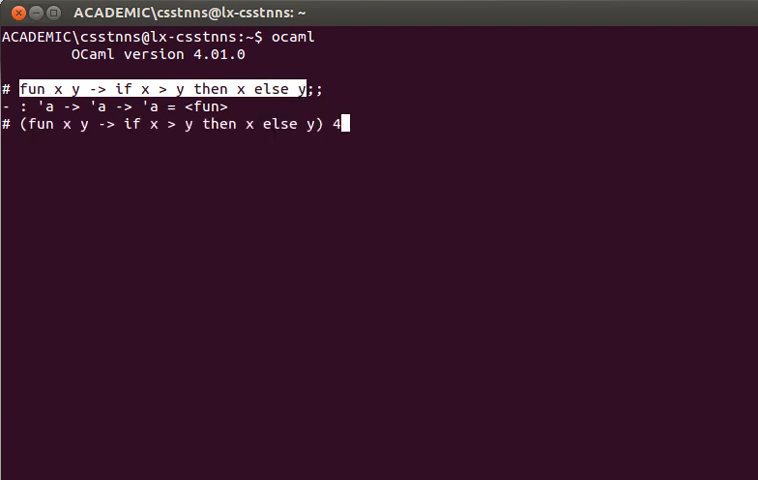
text(5;;)
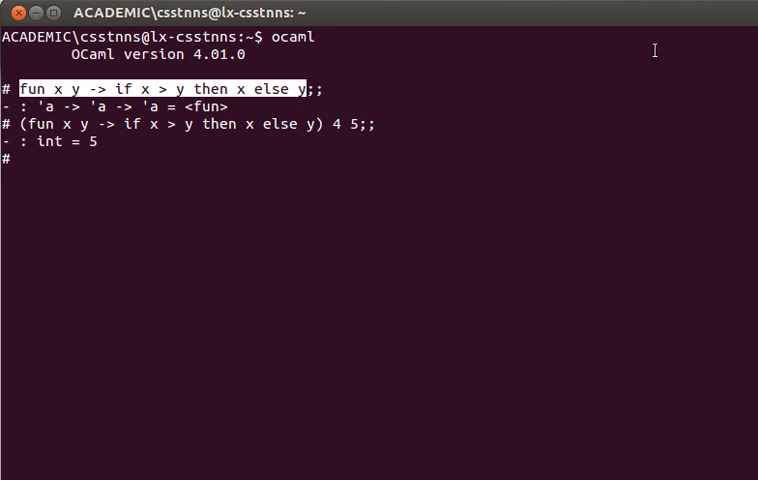
mouse_move(393, 131)
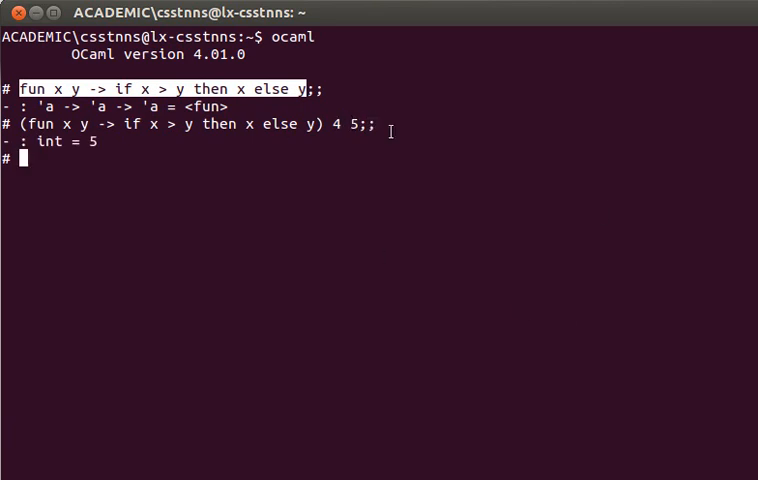
mouse_move(45, 130)
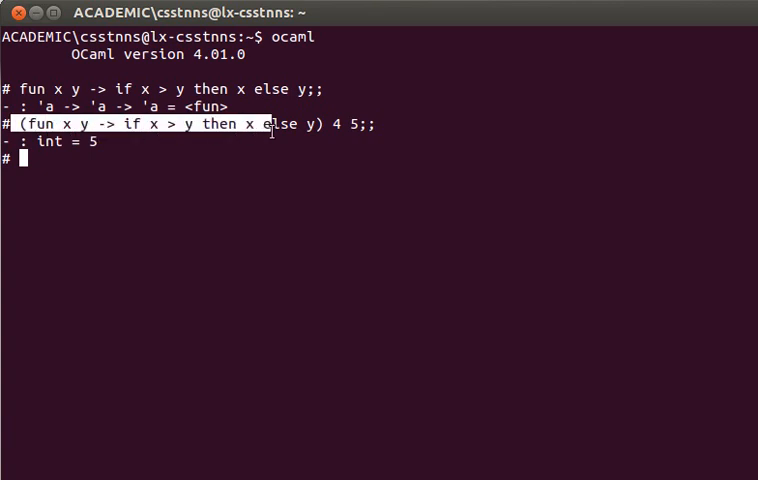
- Evaluate the anonymous max function on 5.6 and 9.3, returning float 9.3
text((fun x y -> if x > y then x else y))
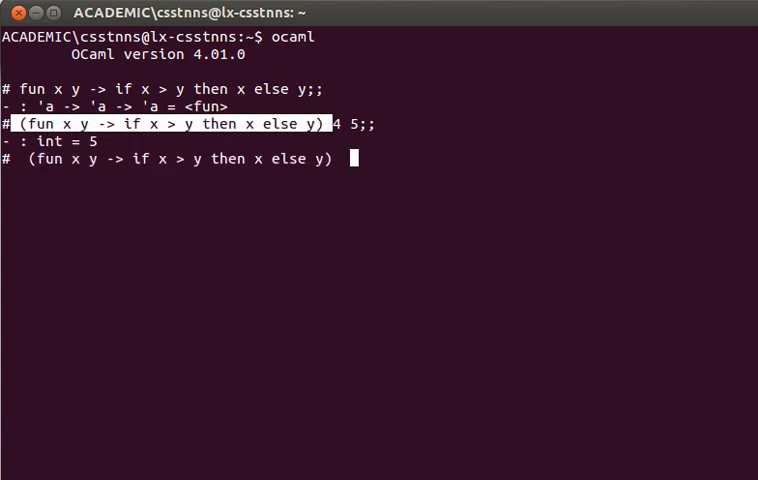
text(5.6 9.3;;)
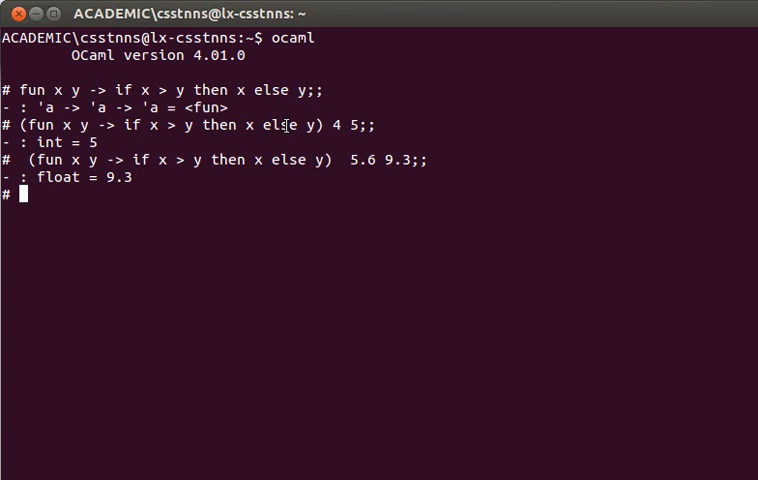
text(let)
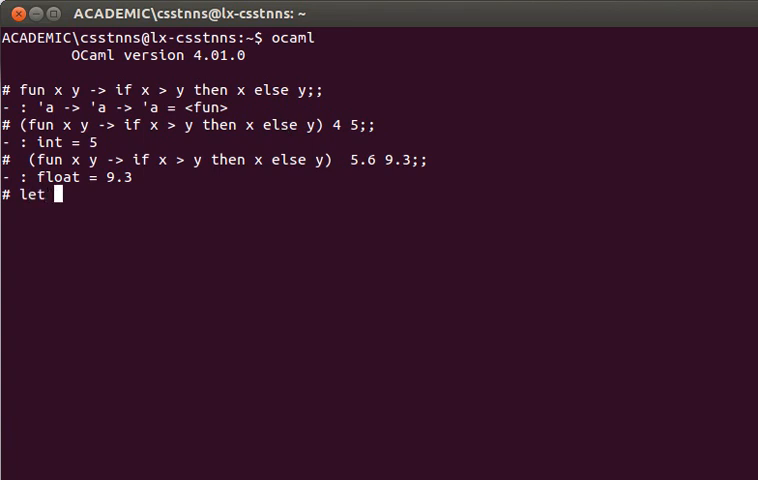
- Bind let max = fun x y -> ..., check max 4 5 gives 5, and compute 5 + 8 = 13
text(max =)
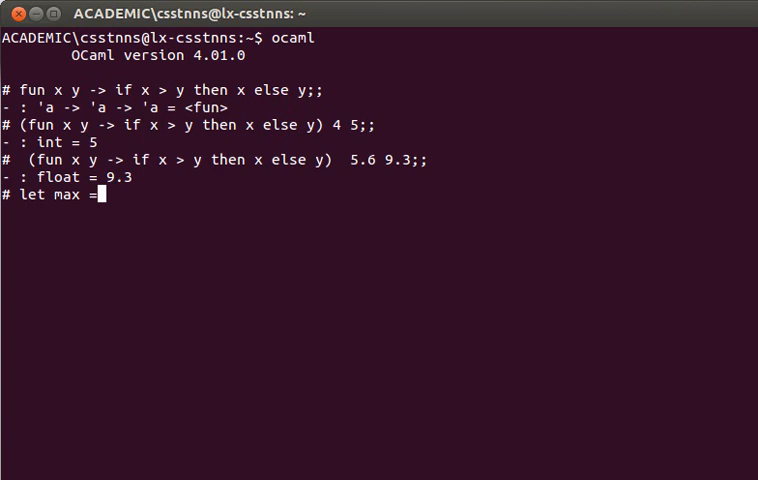
mouse_move(18, 88)
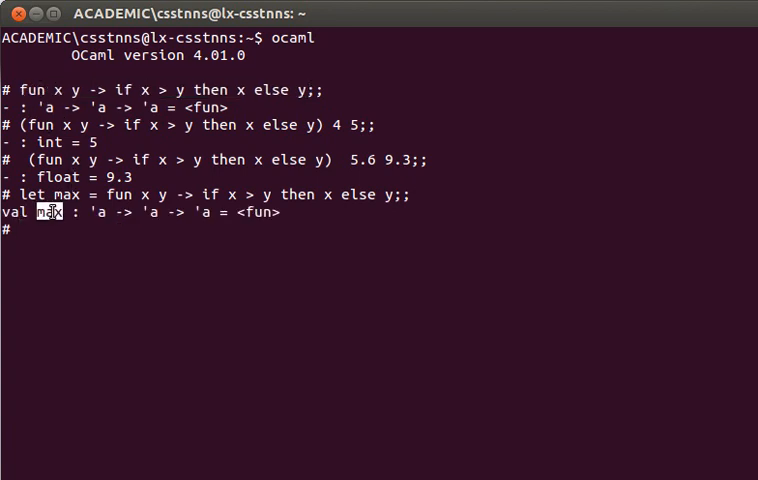
text(max 4 5;;)
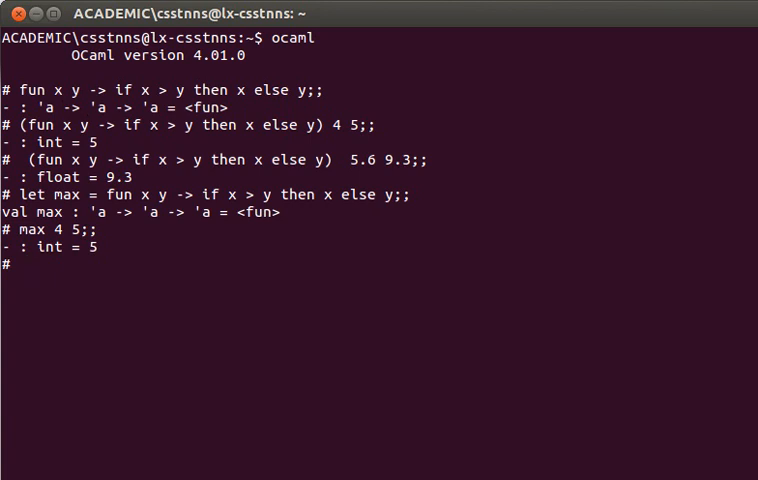
text(5 +)
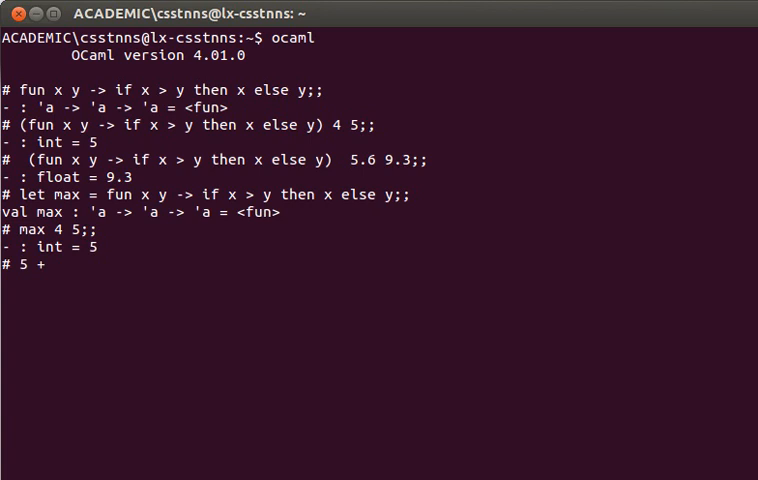
text(8;;)
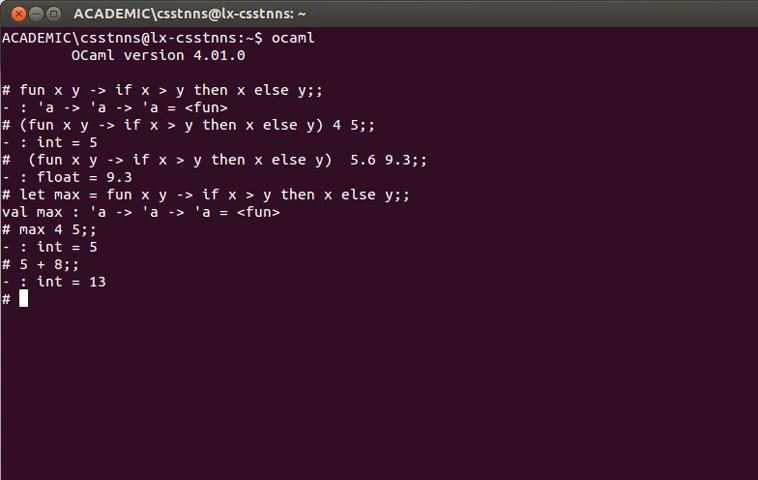
text(8.0)
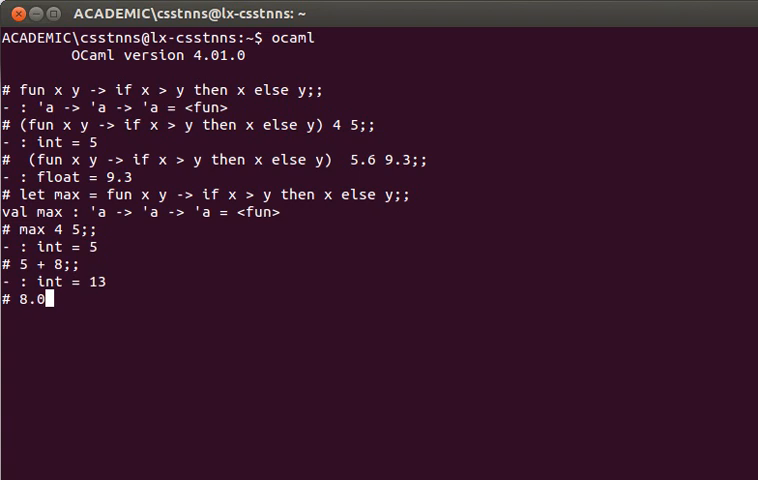
- Compute the float sum 8.0 +. 5.6, giving 13.6
text(+)
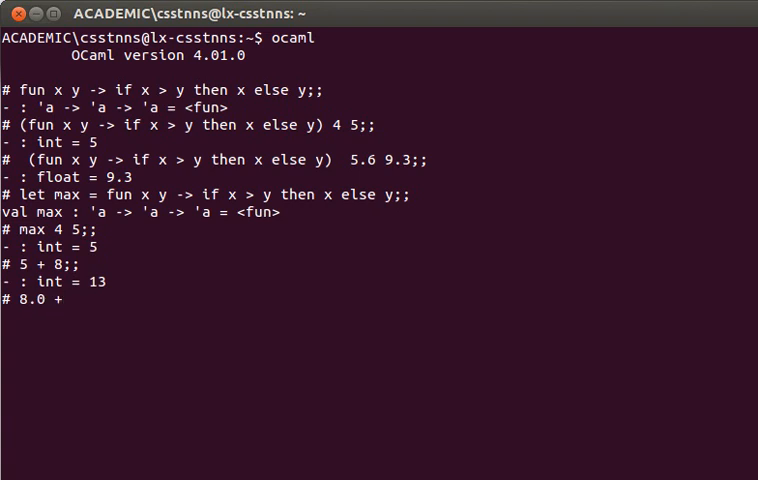
text(.)
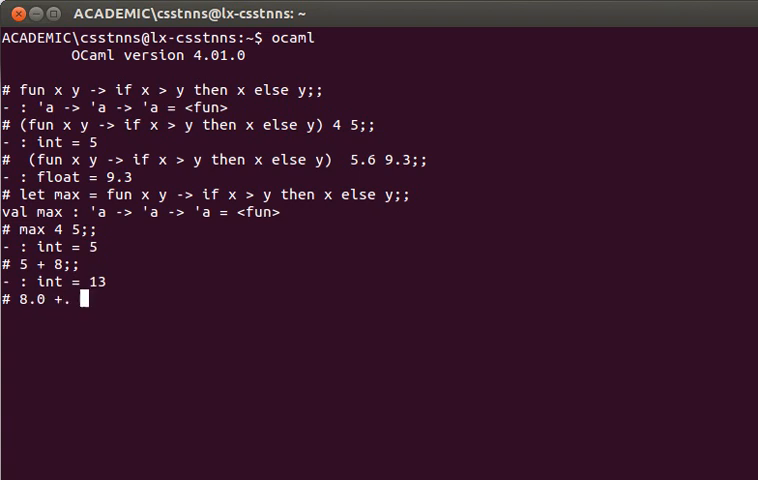
text(5.6;;)
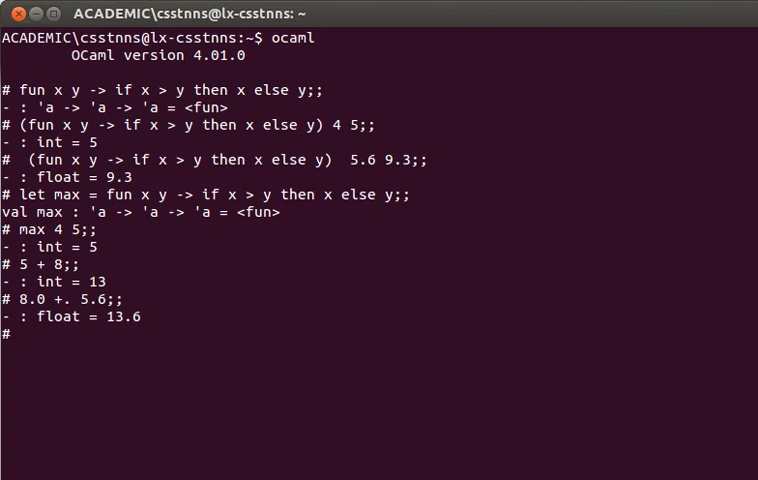
text(5 +. 5)
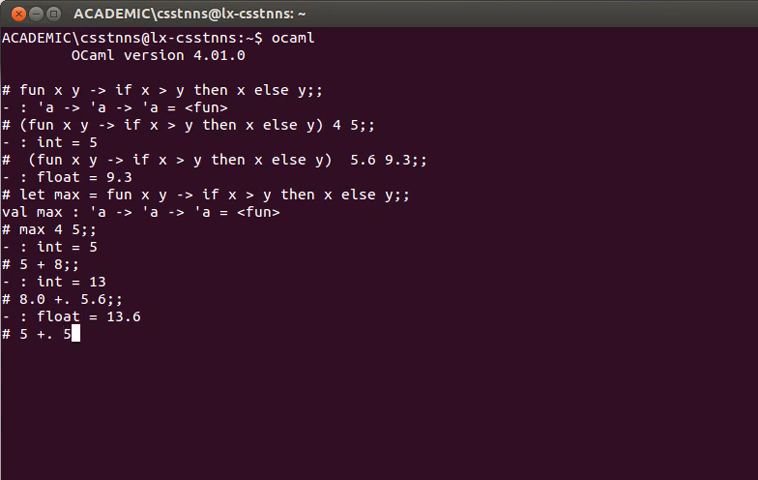
- Evaluate 5 +. 5 to get the int-where-float-expected type error, then try 5. + 3
key(Return)
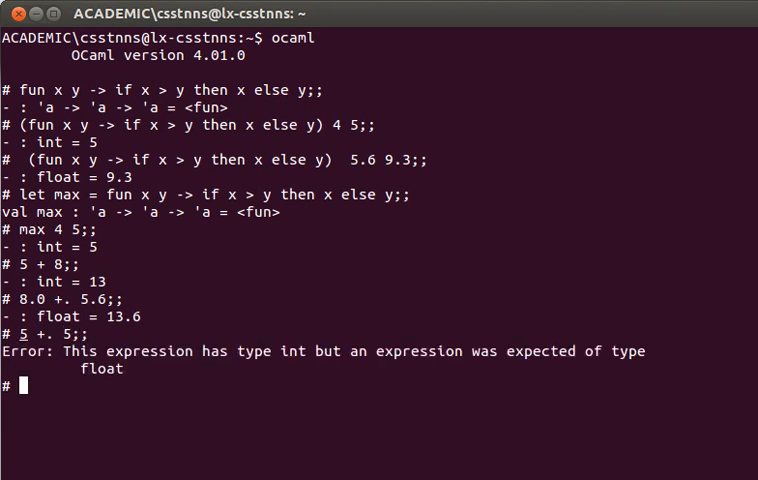
text(5)
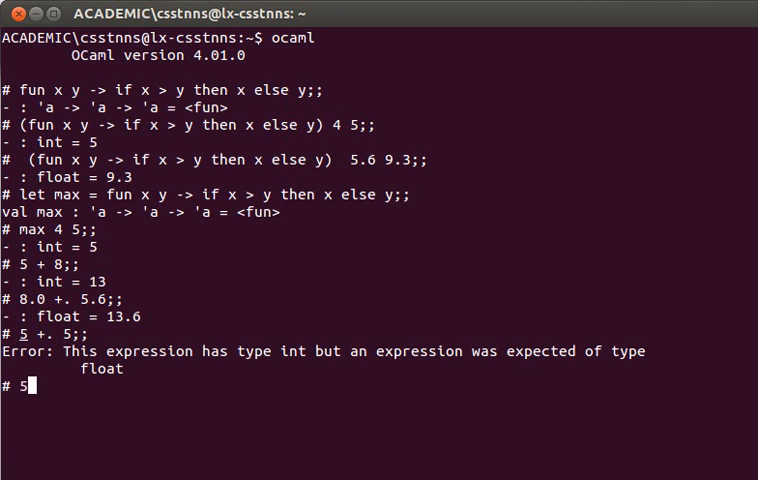
text(.)
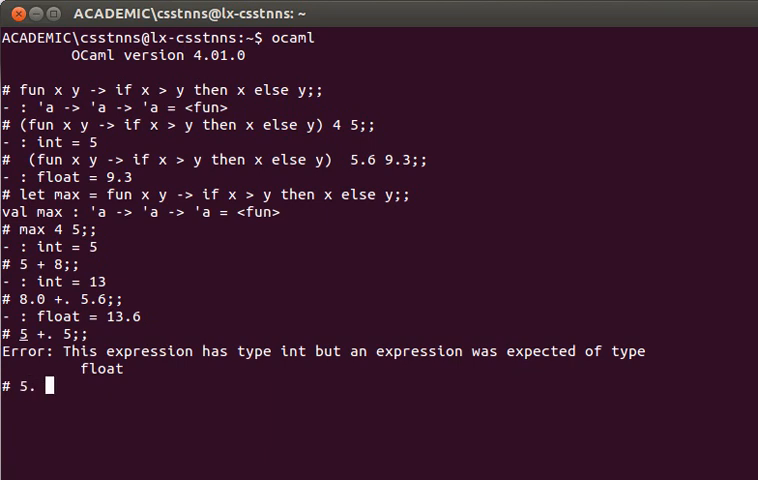
text(+ 3;;)
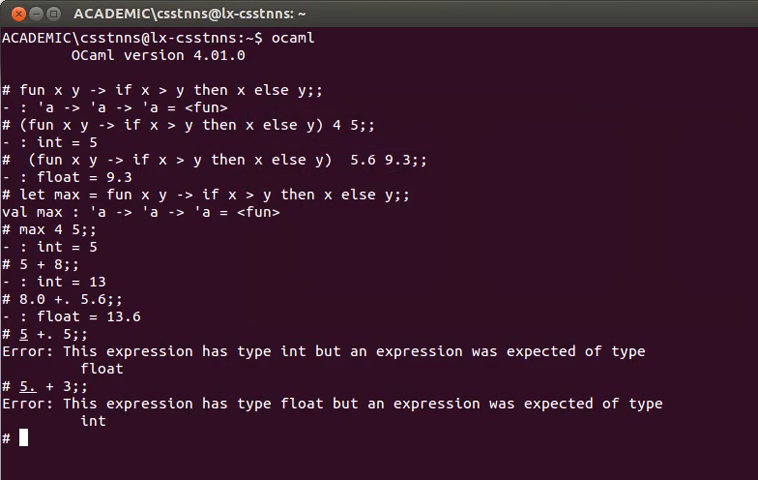
- Define let min x y = if x < y then x else y, typed 'a -> 'a -> 'a
text(let min x y)
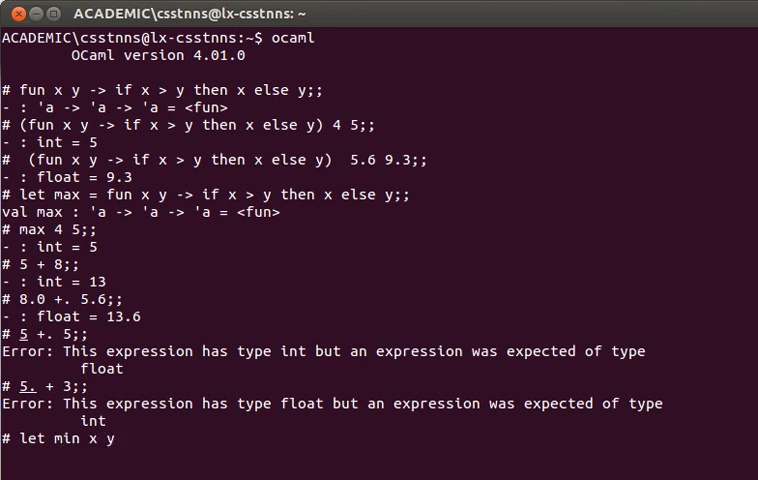
text(=)
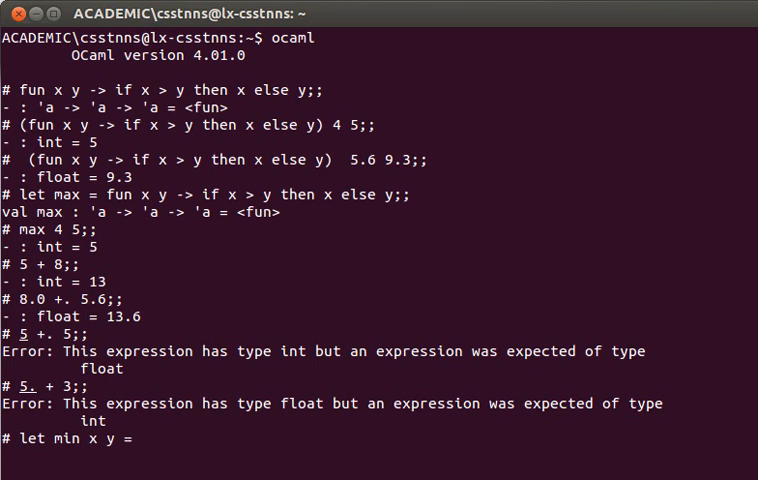
text(if x < y then)
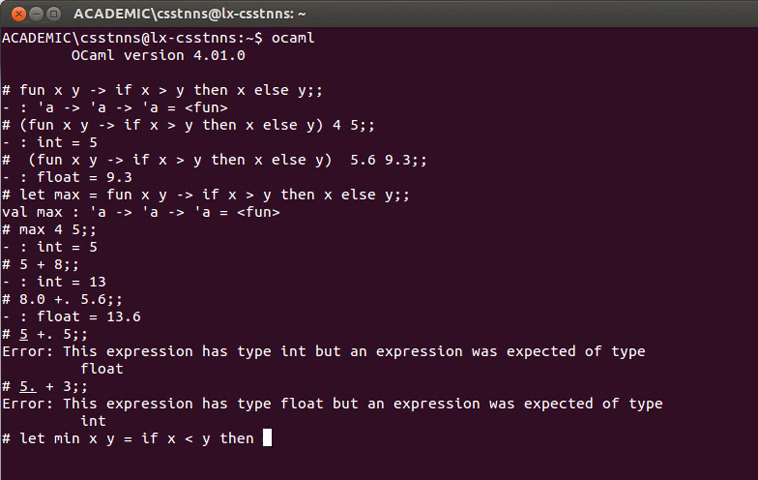
text(x else)
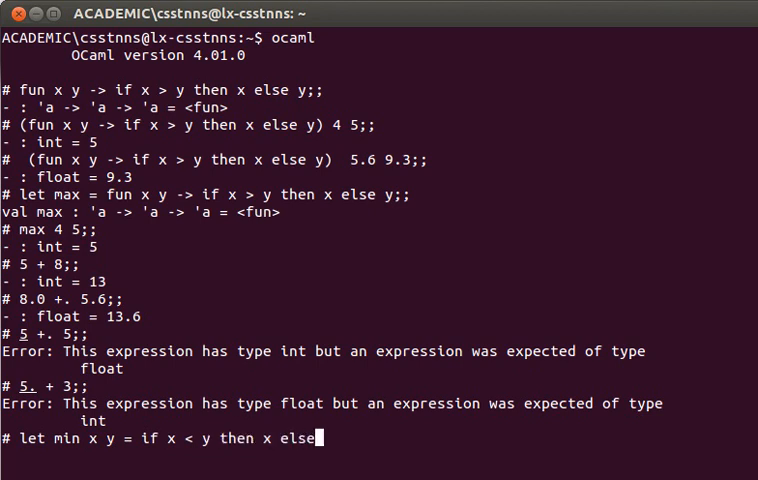
text(y;;)
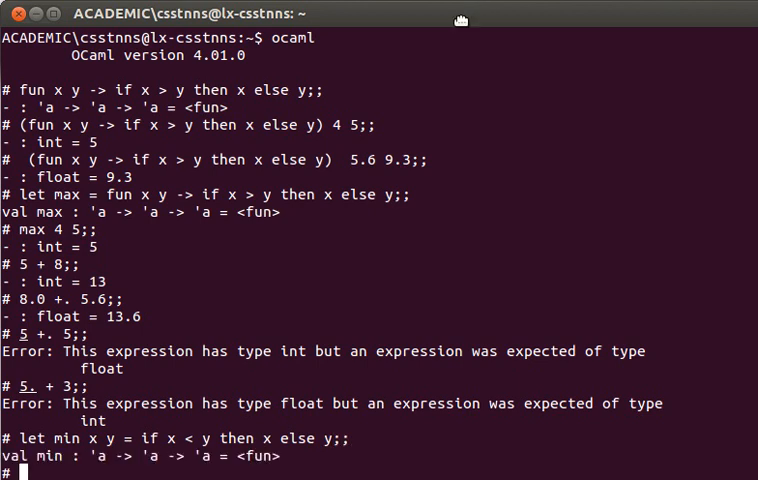
scroll(down, 3)
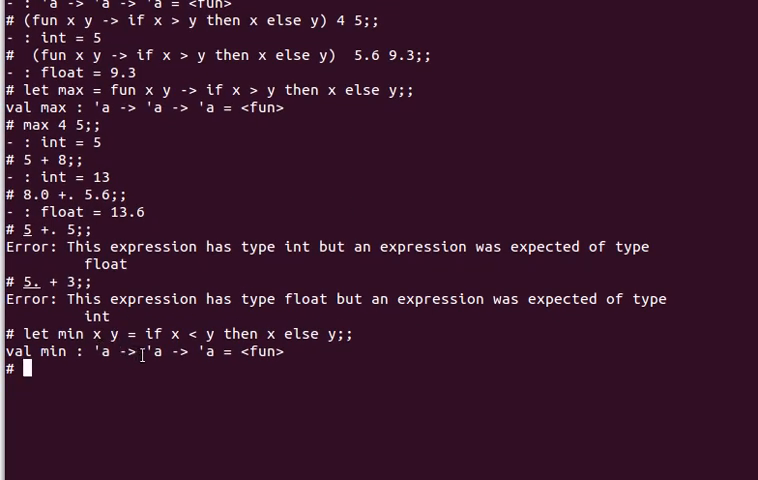
double_click(208, 351)
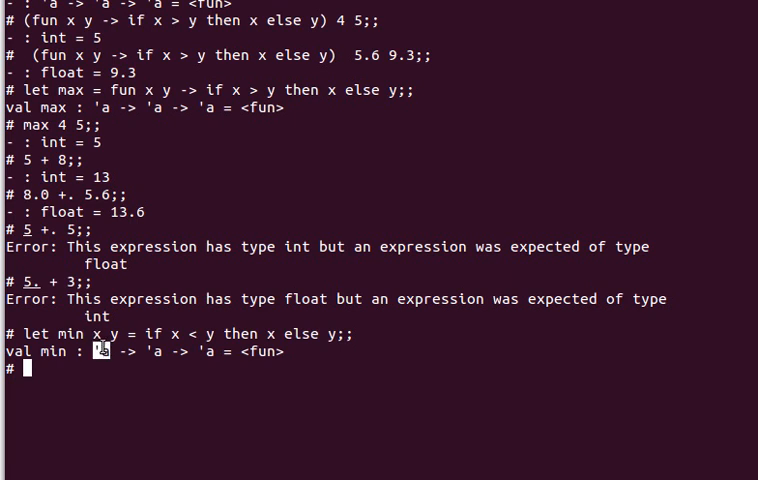
mouse_move(131, 351)
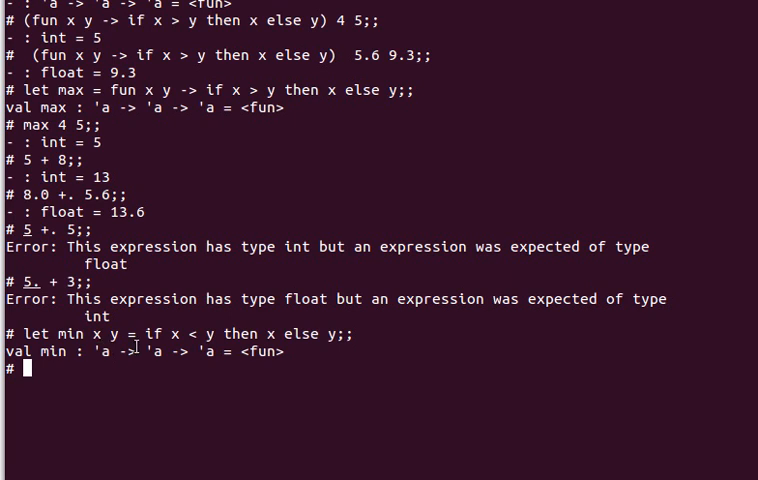
- Evaluate min 5 6, min 5.6 9.0 and min 'a' 'f', giving 5, 5.6 and 'a'
text(min 5 6;;)
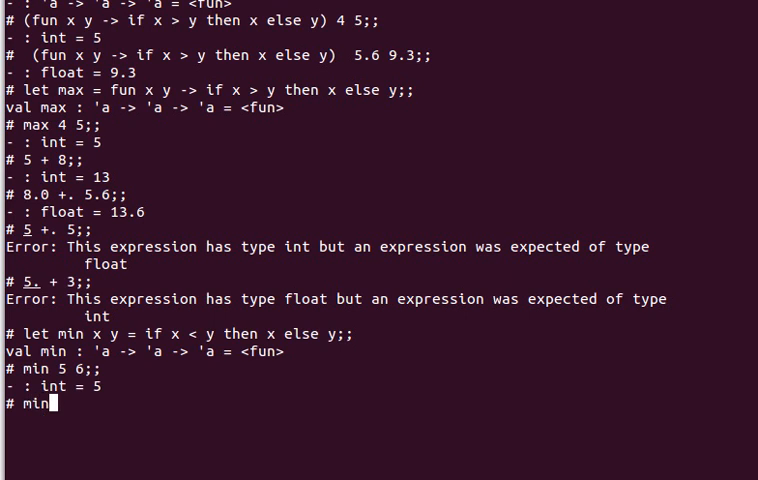
text(5.6 9.)
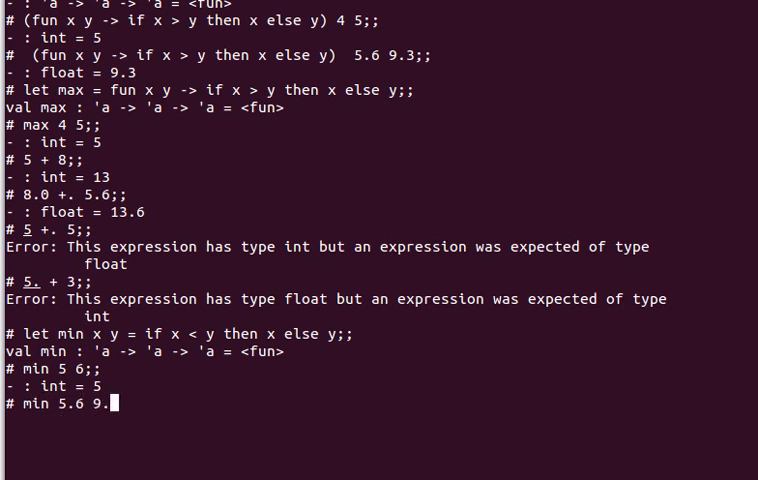
text(0;;)
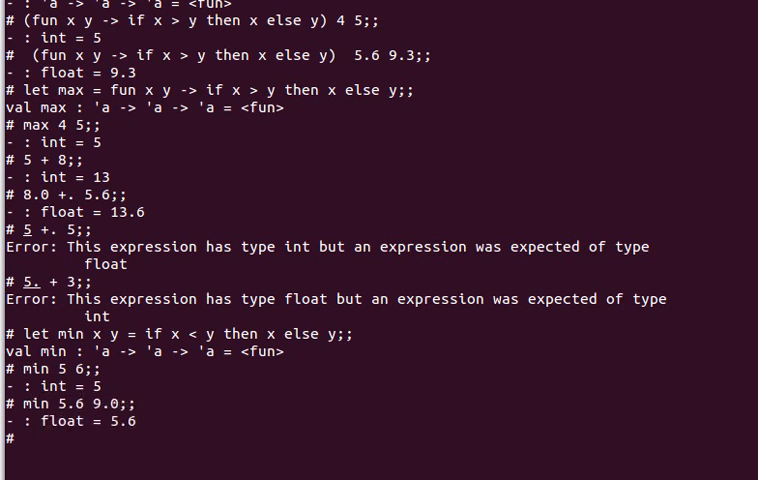
text(min)
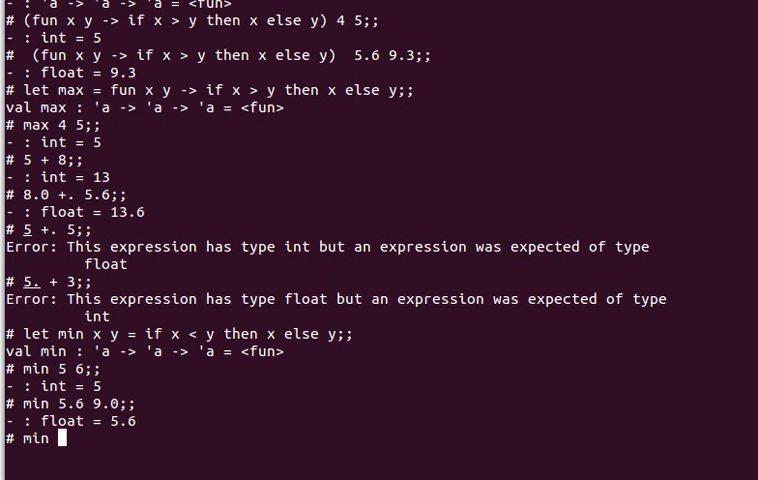
text('a' 'f';;)
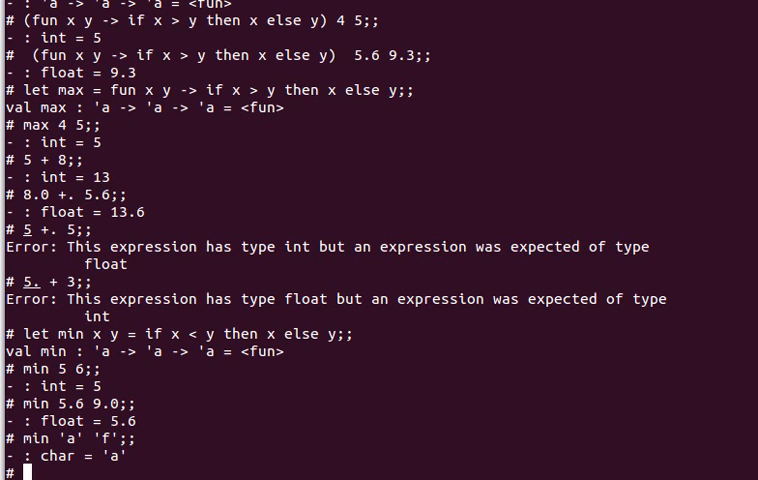
mouse_move(154, 395)
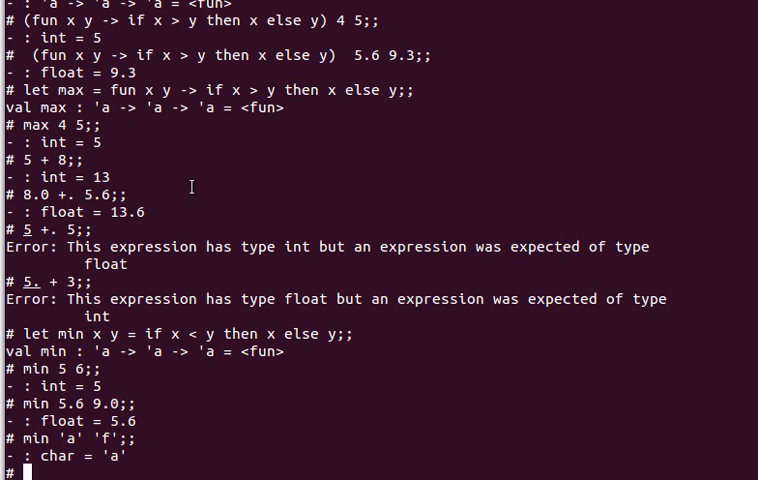
mouse_move(211, 194)
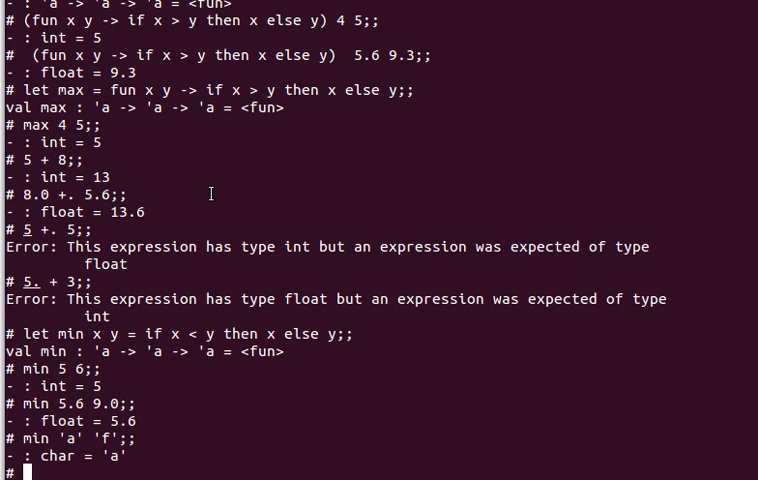